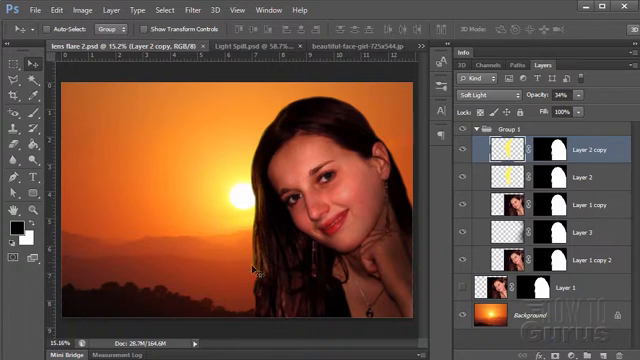
pyautogui.moveTo(305, 90)
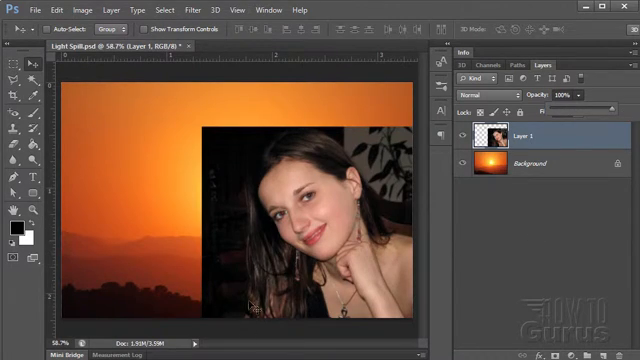
pyautogui.moveTo(280, 130)
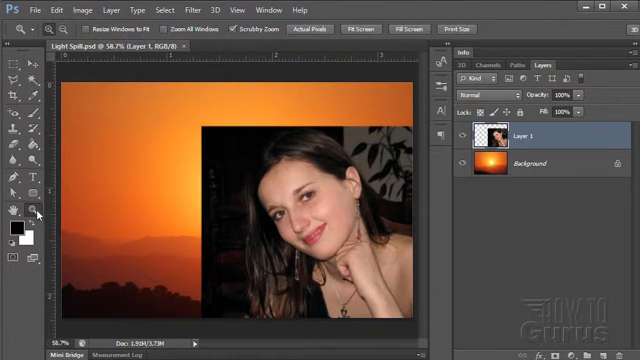
# Zoom to 200% and place Polygonal Lasso points along the girl's hairline, ear and shoulder.
pyautogui.click(315, 30)
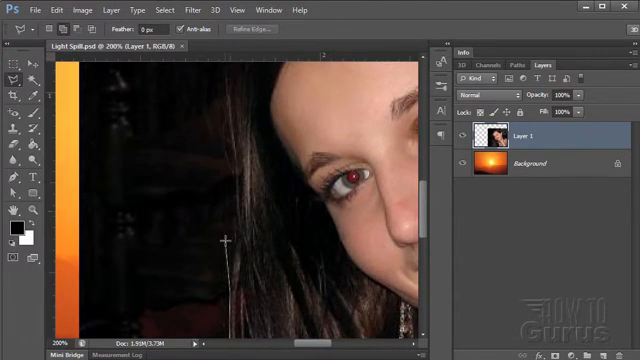
pyautogui.moveTo(225, 232)
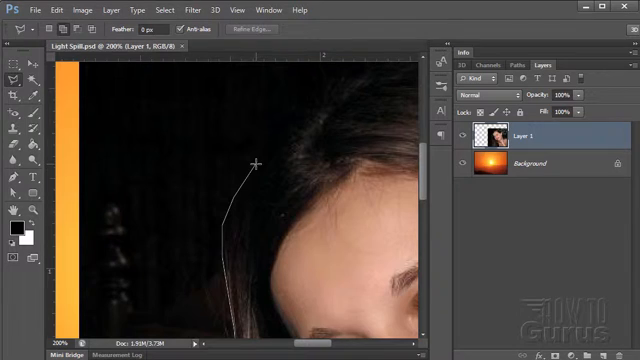
pyautogui.click(300, 104)
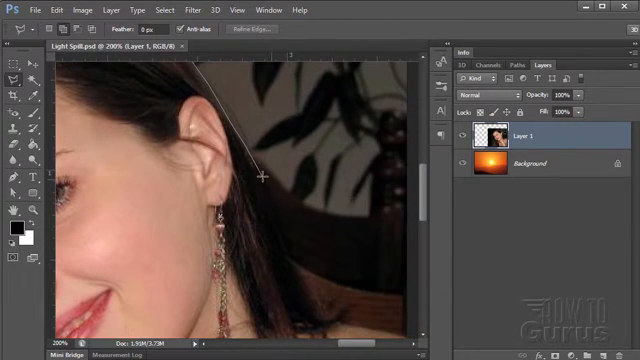
pyautogui.moveTo(266, 176); pyautogui.dragTo(286, 256)
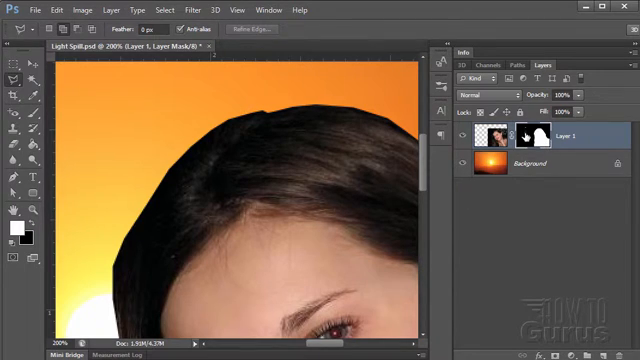
# Brush-smooth the mask edge along the top of the girl's hair, then zoom out.
pyautogui.click(527, 138)
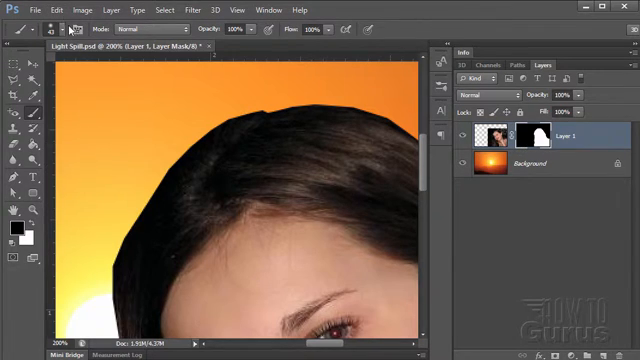
pyautogui.click(62, 28)
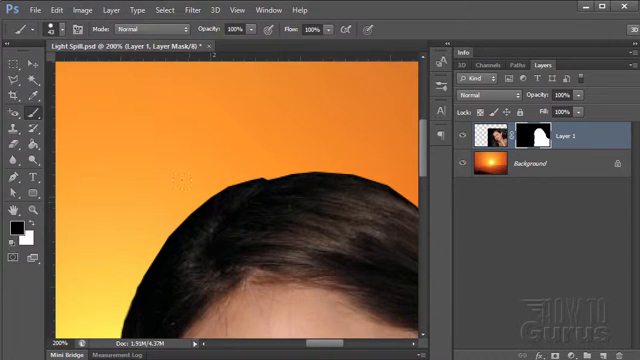
pyautogui.scroll(-3)
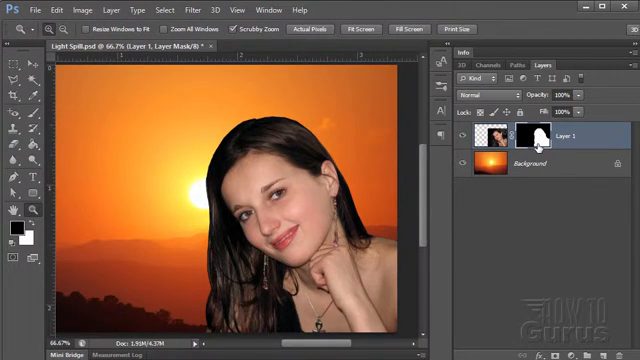
pyautogui.moveTo(538, 147)
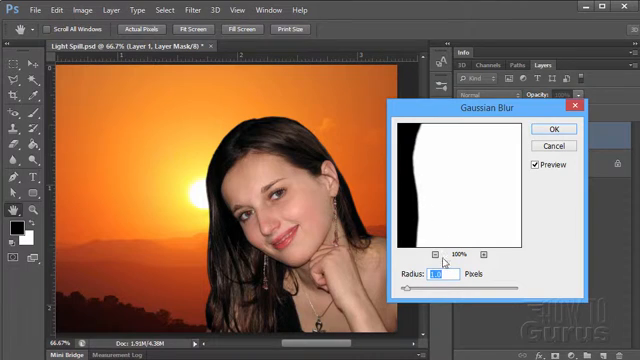
# Apply a Gaussian Blur with a 2-pixel radius to the girl's layer mask.
pyautogui.moveTo(410, 289); pyautogui.dragTo(440, 289)
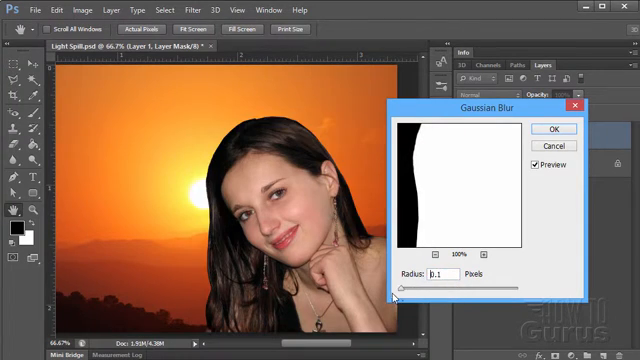
pyautogui.moveTo(398, 289); pyautogui.dragTo(402, 289)
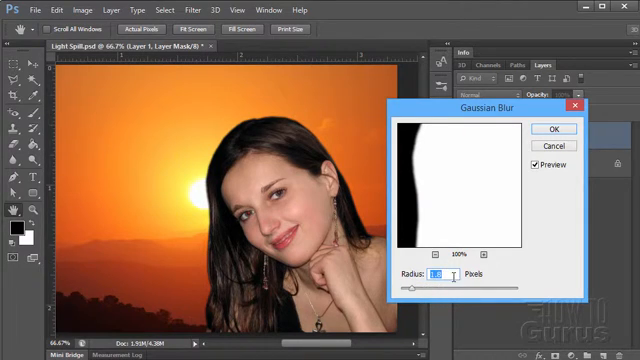
pyautogui.write('2')
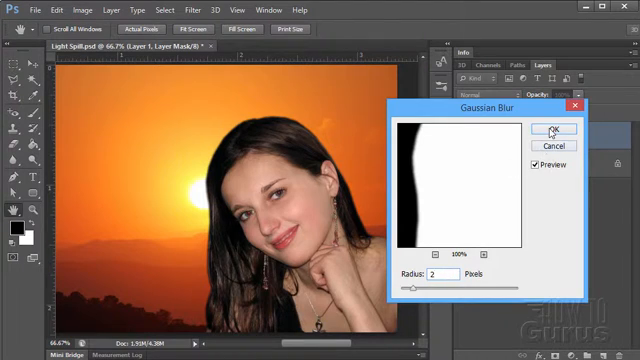
pyautogui.click(552, 131)
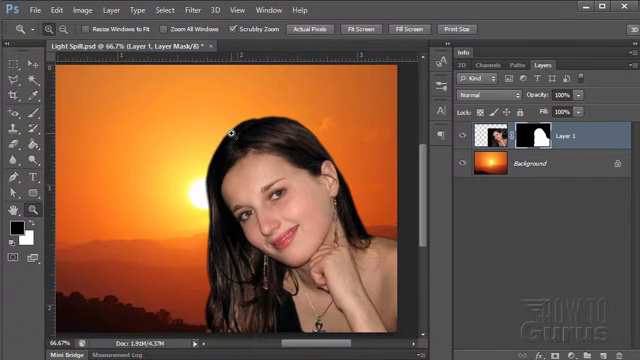
pyautogui.moveTo(367, 225)
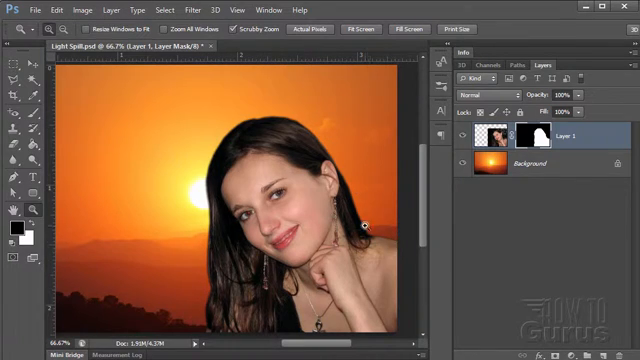
pyautogui.moveTo(168, 286)
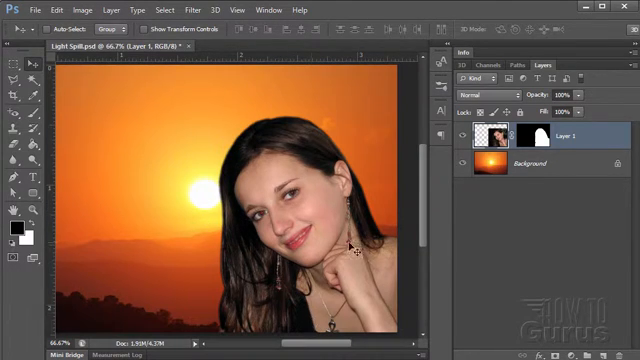
# Move Layer 1 right and down so the setting sun shows beside her.
pyautogui.click(207, 11)
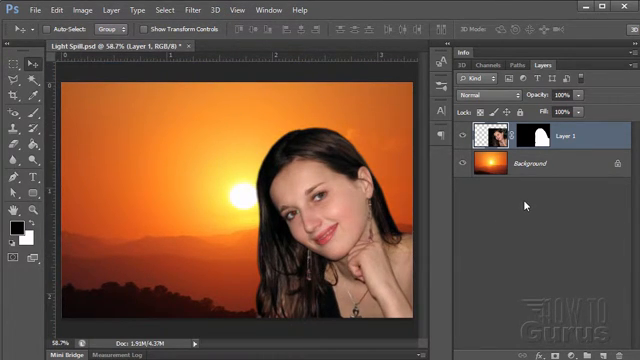
pyautogui.moveTo(520, 200)
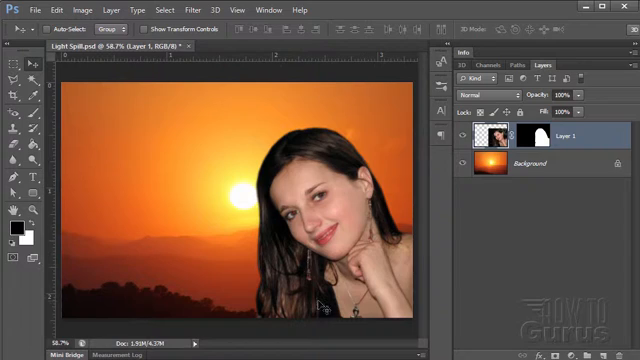
pyautogui.moveTo(330, 195)
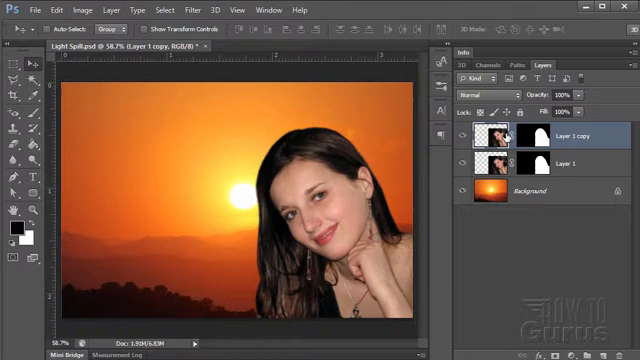
# Stack masked Layer 1, blank Layer 2 and masked Layer 1 copy, then select Layer 2.
pyautogui.click(492, 95)
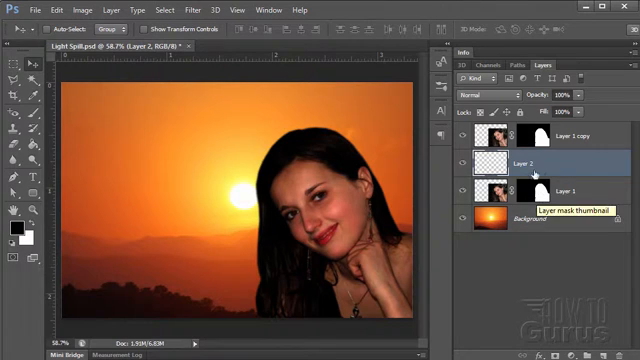
pyautogui.click(533, 190)
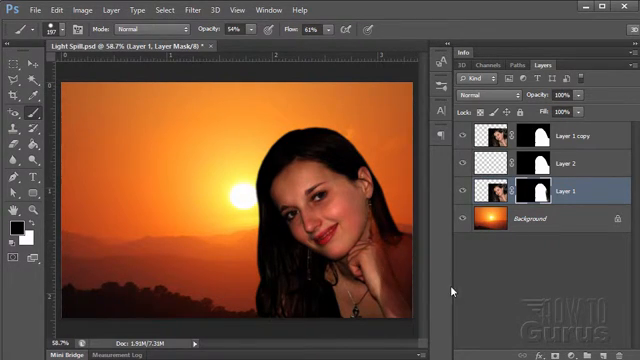
pyautogui.click(39, 9)
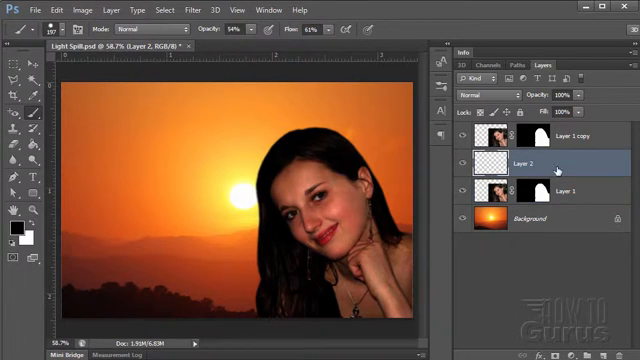
pyautogui.click(35, 10)
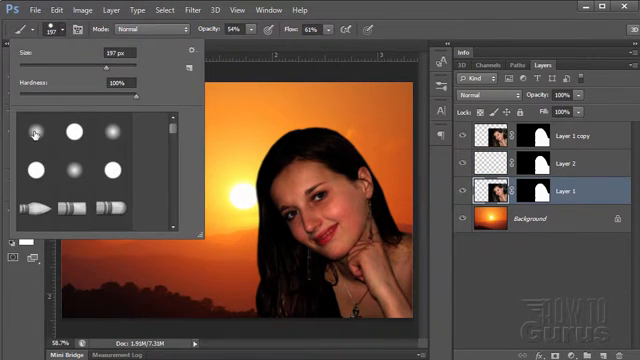
# Choose a 150 px soft round brush, mask Layer 2 at 59% opacity, and adjust brush opacity.
pyautogui.click(37, 134)
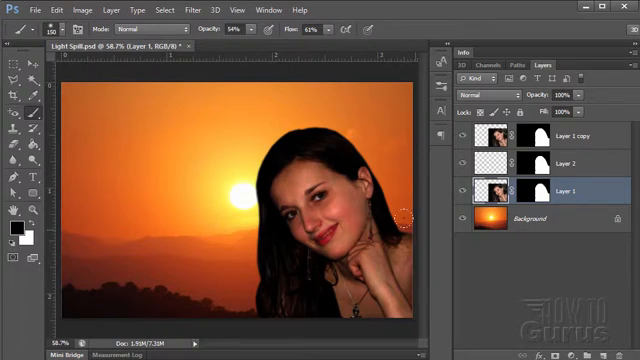
pyautogui.click(560, 165)
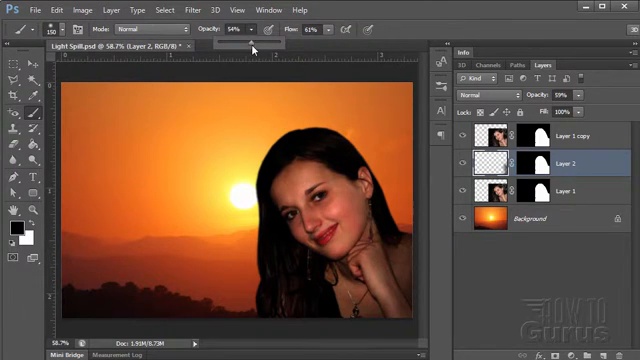
pyautogui.moveTo(230, 42); pyautogui.dragTo(270, 42)
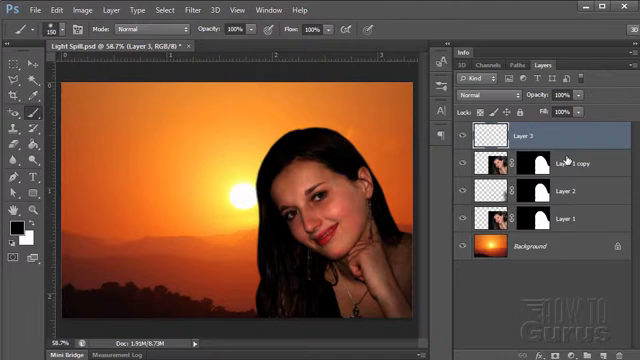
# Select Layer 1 copy to reuse its mask on the new Layer 3.
pyautogui.click(529, 160)
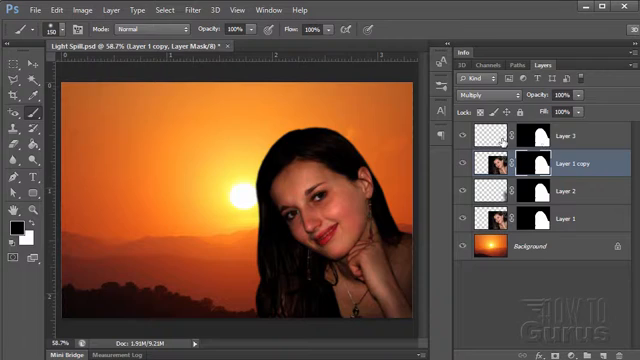
pyautogui.moveTo(240, 209)
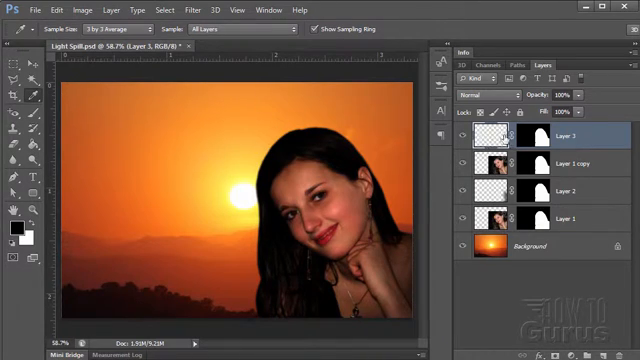
pyautogui.moveTo(255, 210)
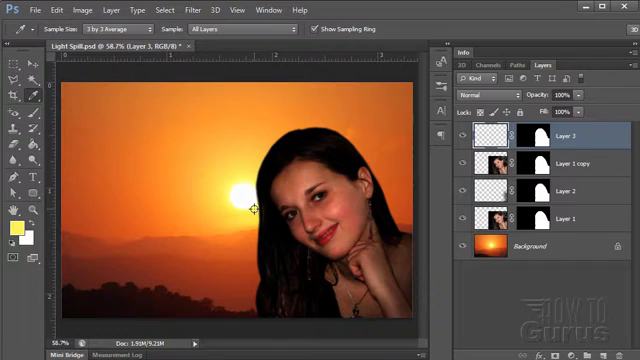
pyautogui.moveTo(202, 185)
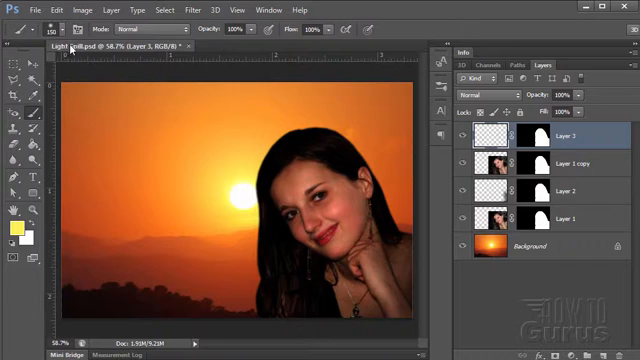
# Set the brush to 69 px with 0% hardness and paint yellow along the left hair edge.
pyautogui.click(60, 30)
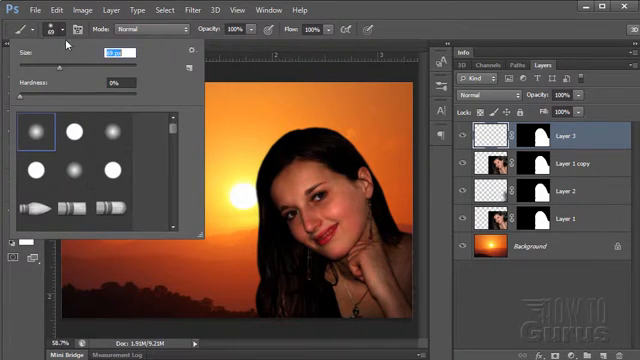
pyautogui.click(63, 30)
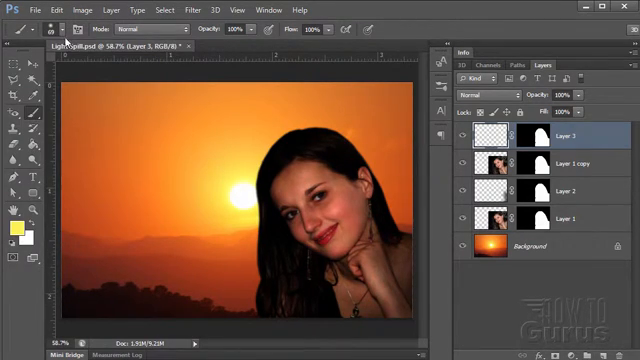
pyautogui.click(54, 28)
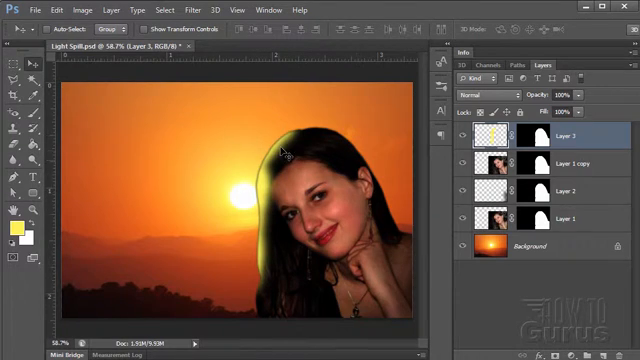
pyautogui.moveTo(330, 138)
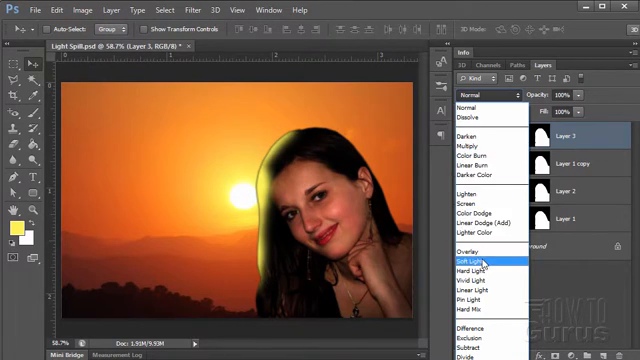
# Change Layer 3's blending mode to Soft Light.
pyautogui.click(485, 261)
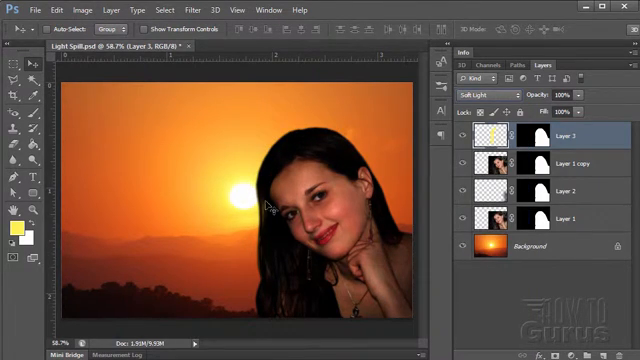
pyautogui.moveTo(268, 213)
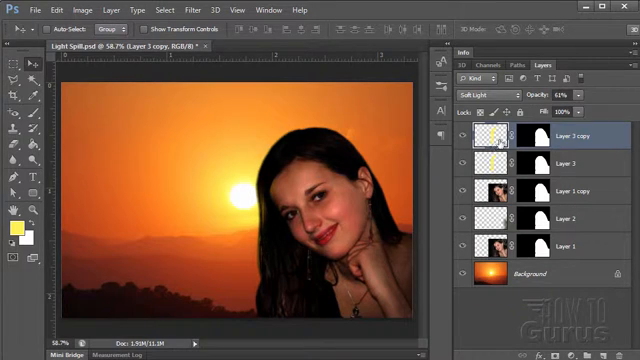
# Set Layer 3 copy to 61% opacity, test Overlay, and keep Soft Light.
pyautogui.click(490, 94)
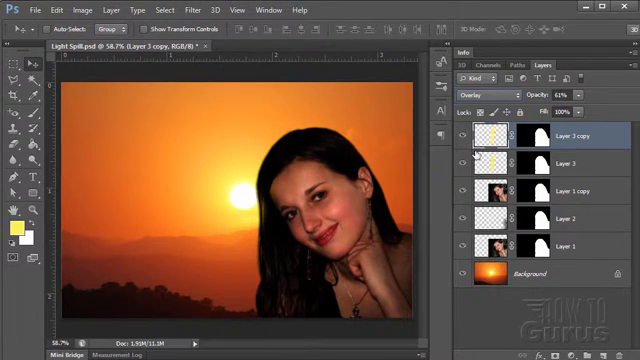
pyautogui.click(483, 93)
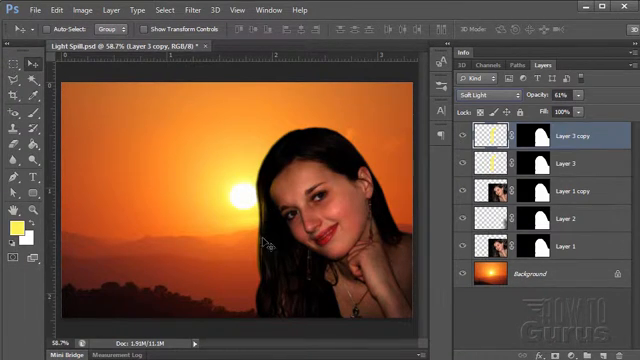
pyautogui.moveTo(265, 195)
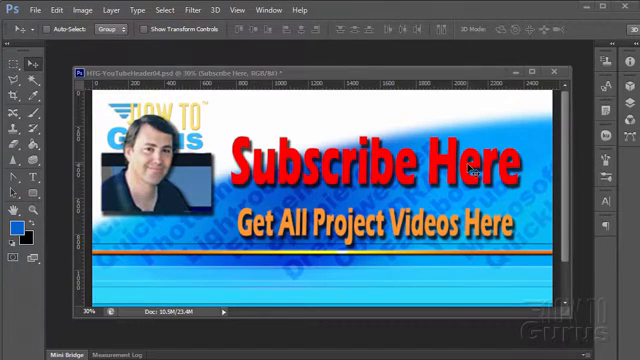
pyautogui.moveTo(390, 258)
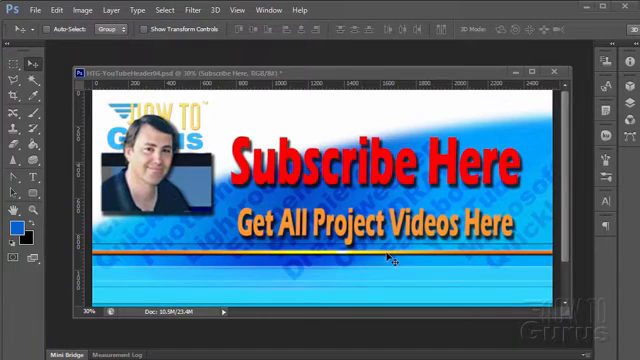